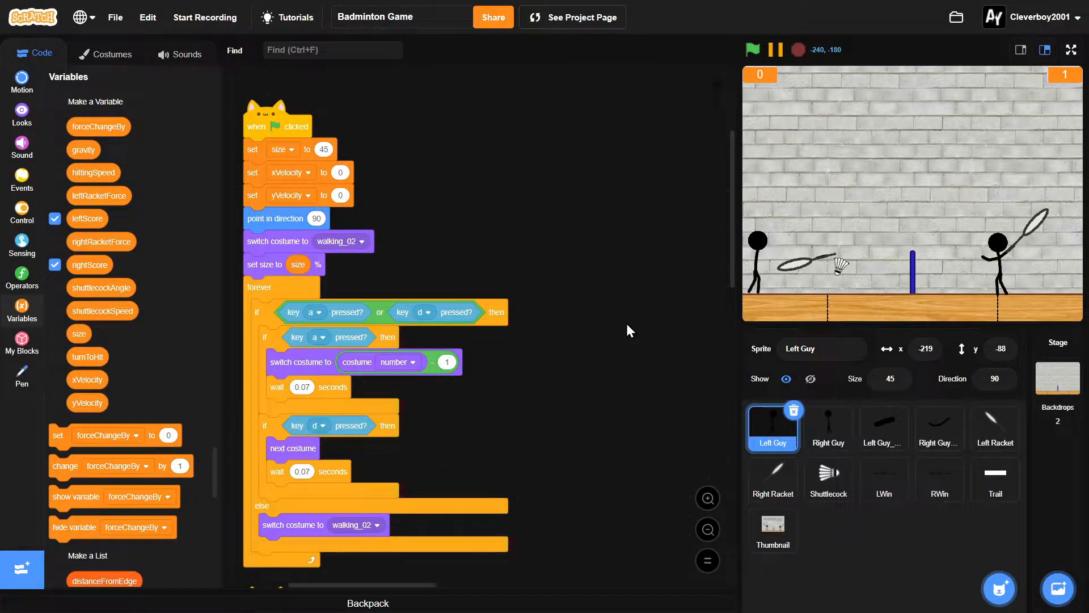
{"action": "mouse_move", "coordinate": [534, 446]}
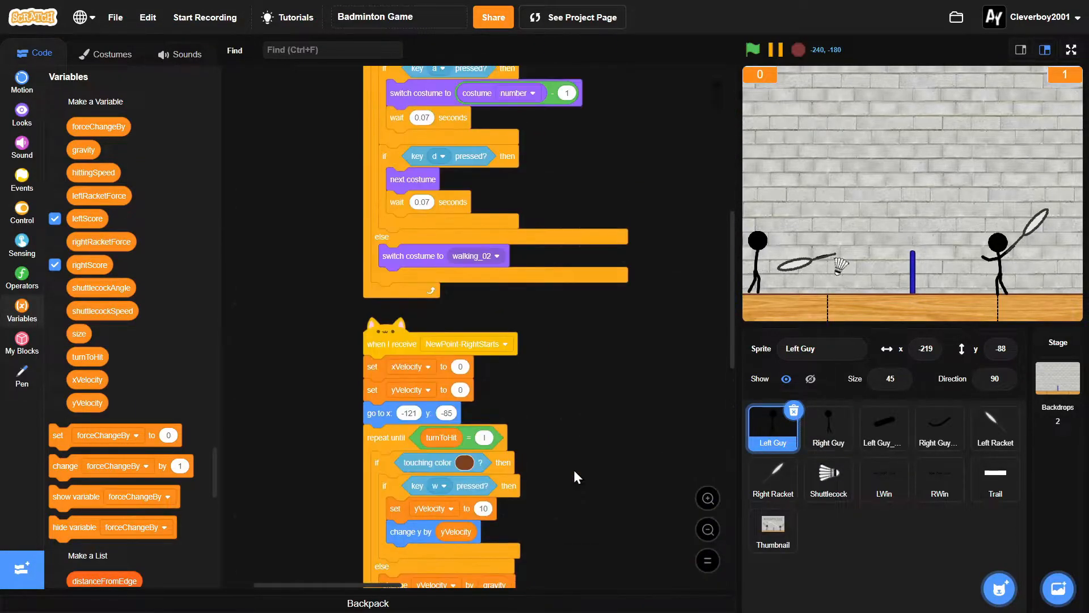
Make Left Guy's edge checks use item 1 × -1 + 1 and item 2 × -1 − 1.
{"action": "scroll", "scroll_direction": "up", "scroll_amount": 3}
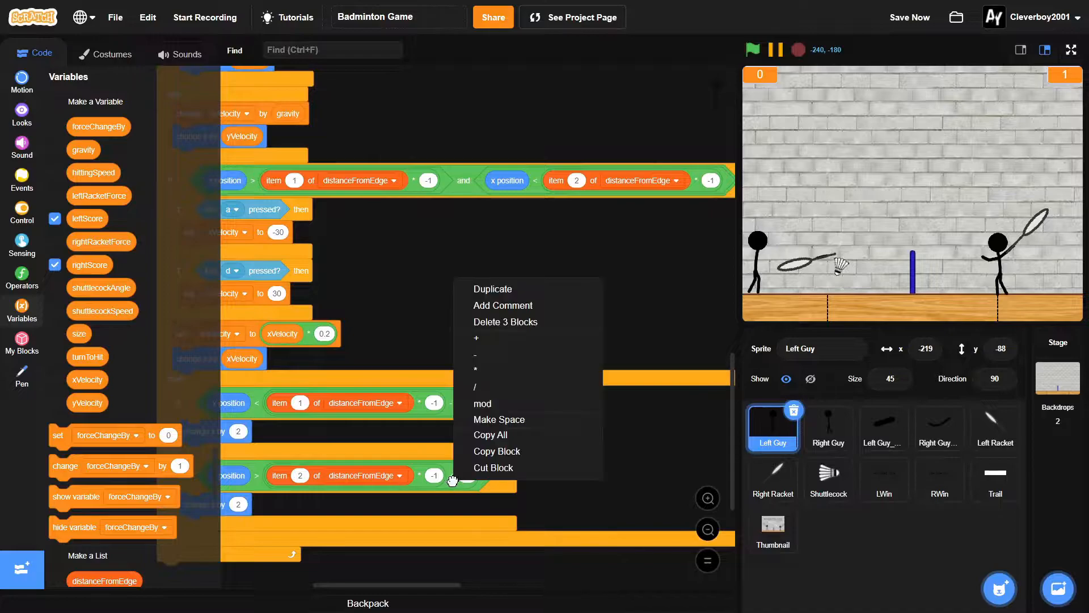
{"action": "mouse_move", "coordinate": [528, 354]}
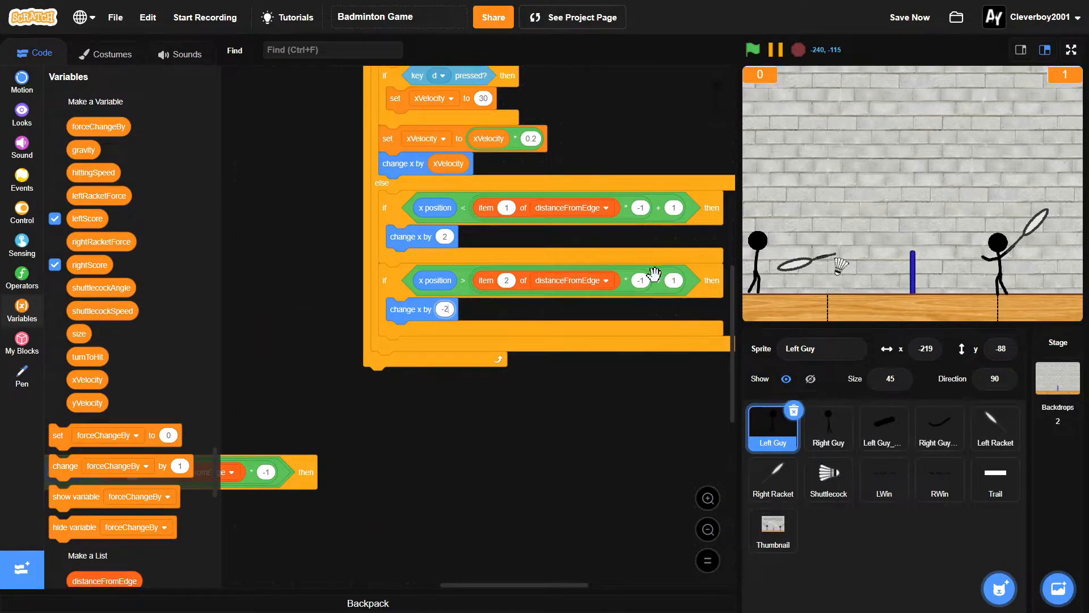
{"action": "mouse_move", "coordinate": [679, 430]}
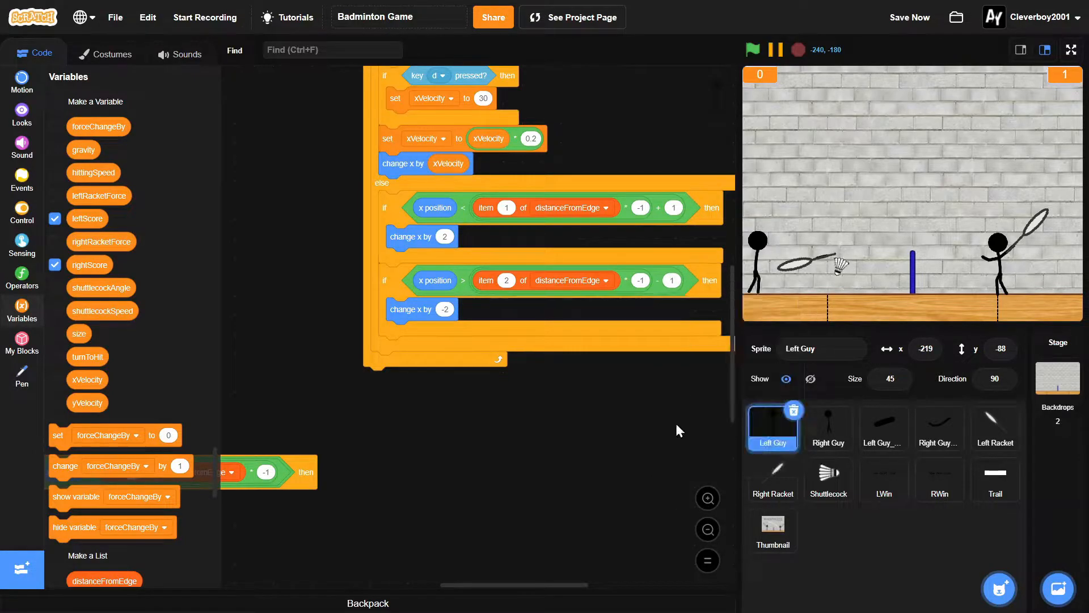
Carry Left Guy's NewPoint-LeftStarts script toward the sprite pane for copying.
{"action": "scroll", "scroll_direction": "up", "scroll_amount": 3}
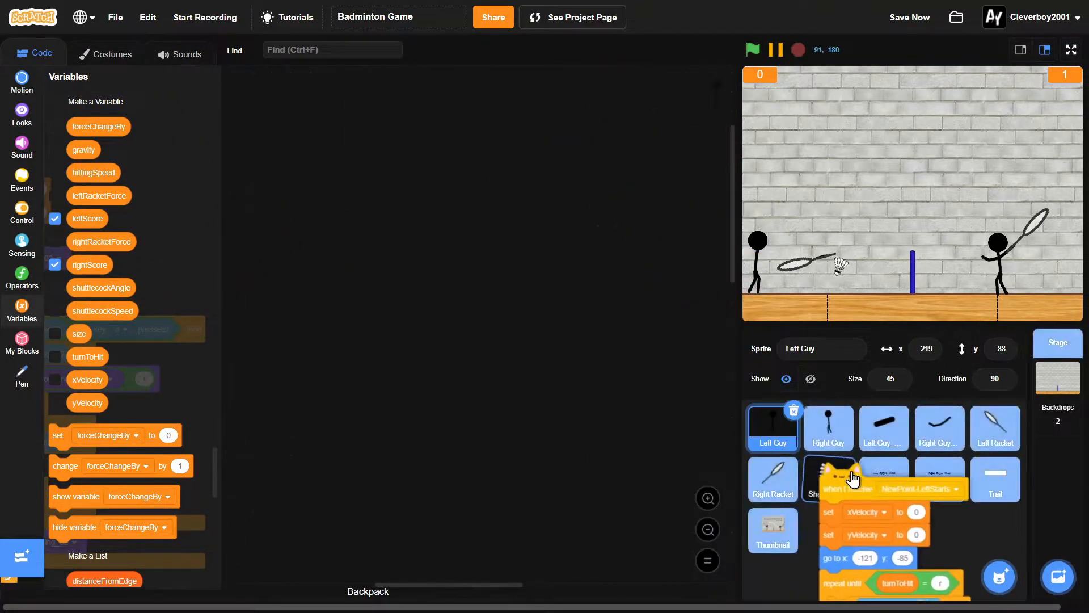
Copy the script onto Right Guy and tidy its scripts into one column.
{"action": "left_click", "coordinate": [827, 426]}
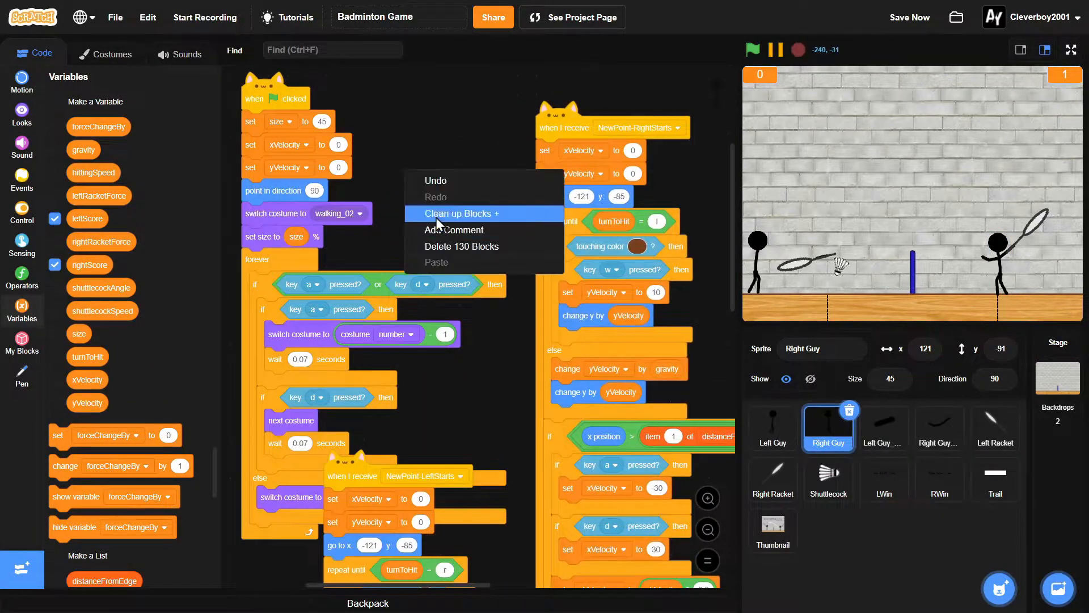
{"action": "left_click", "coordinate": [456, 214]}
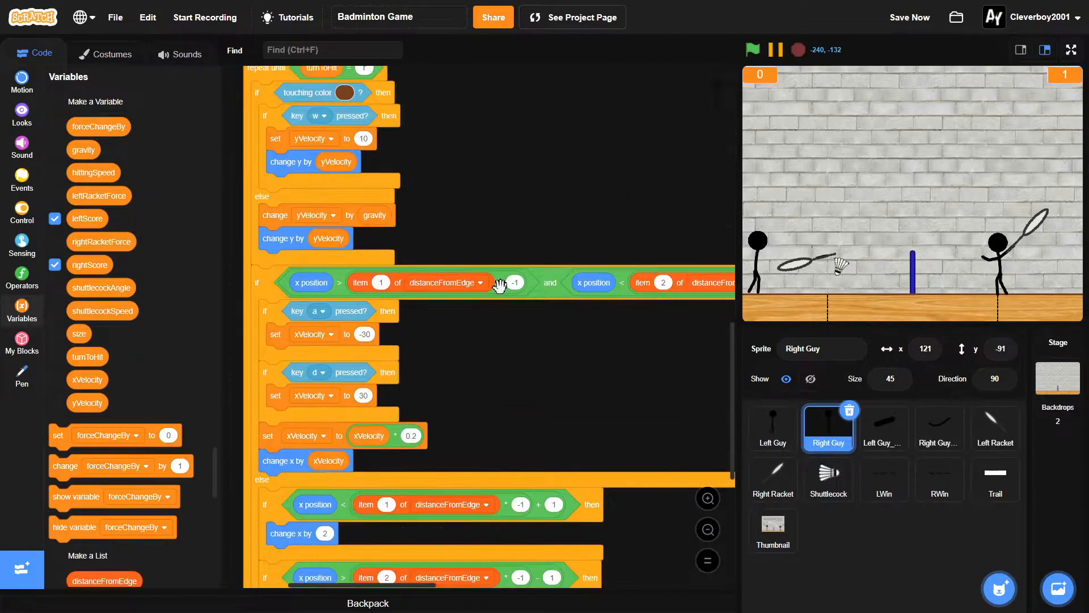
{"action": "mouse_move", "coordinate": [507, 278]}
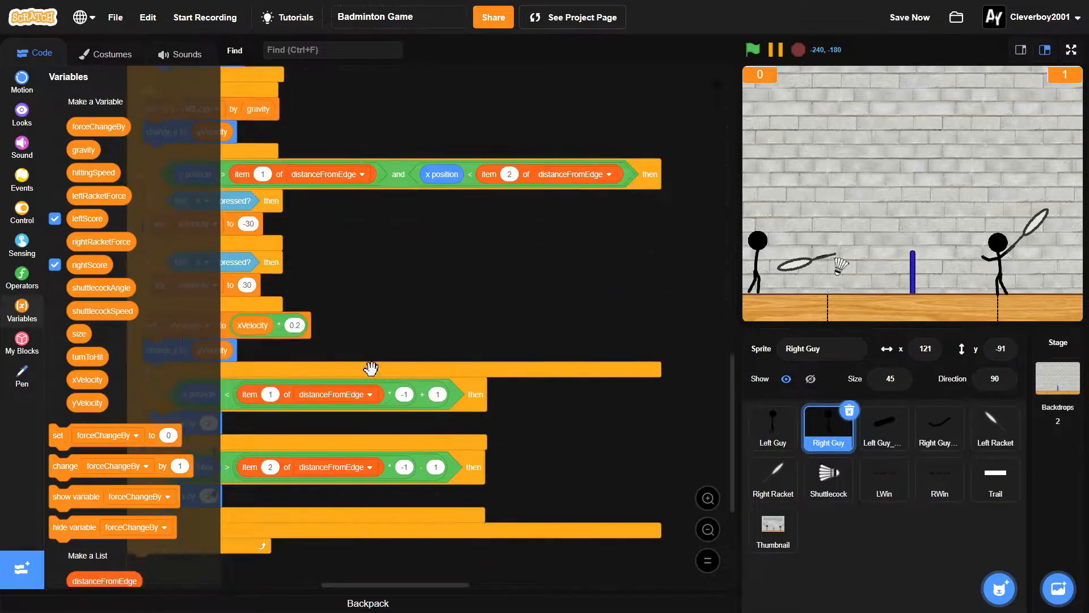
Mirror Right Guy's wall checks to item 1 − 1 moving -2 and item 2 + 1 moving 2, and save.
{"action": "scroll", "scroll_direction": "up", "scroll_amount": 3}
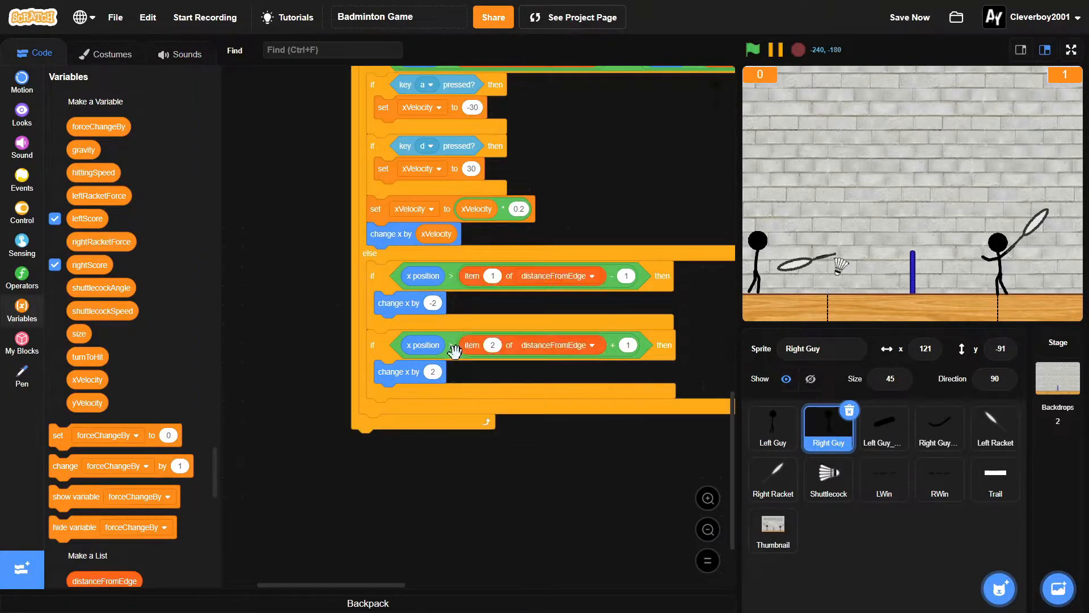
{"action": "right_click", "coordinate": [455, 347]}
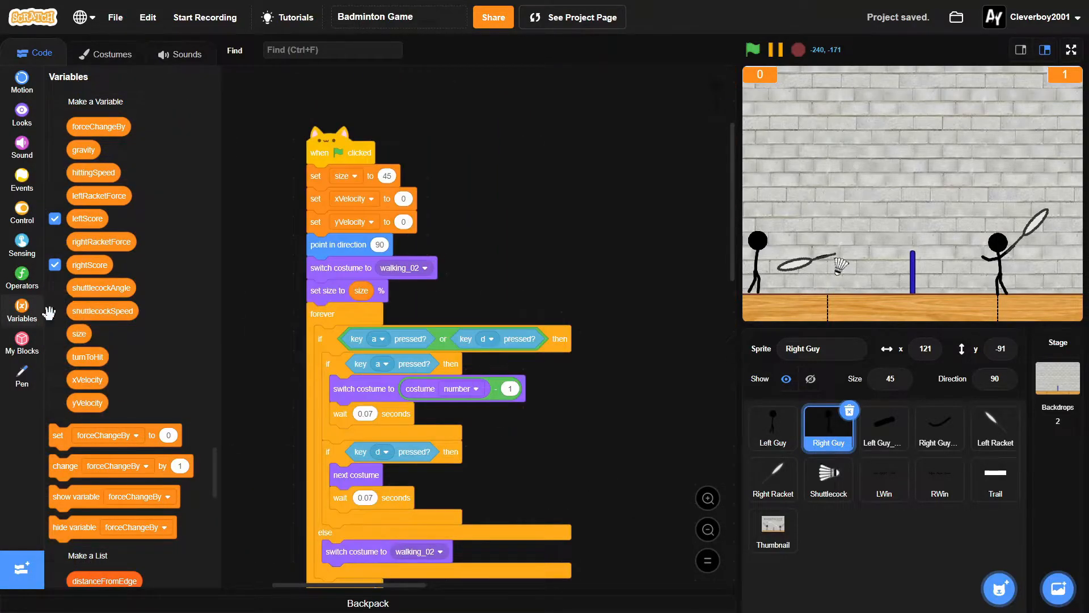
Show distanceFromEdge on stage and set item 1 to 220 and item 2 to 27 under the green flag.
{"action": "scroll", "scroll_direction": "down", "scroll_amount": 3}
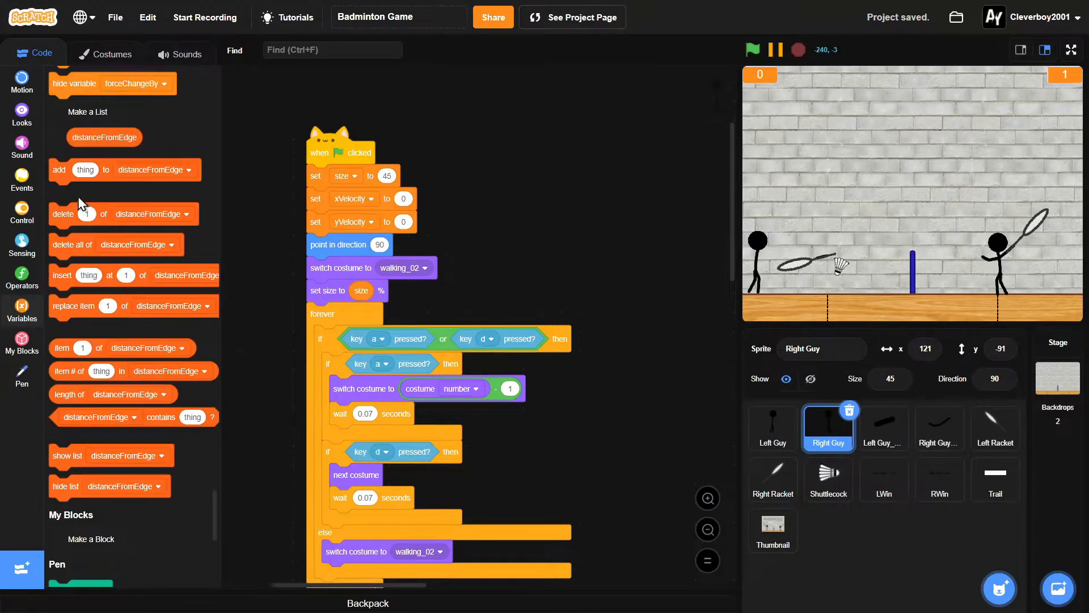
{"action": "left_click", "coordinate": [54, 138]}
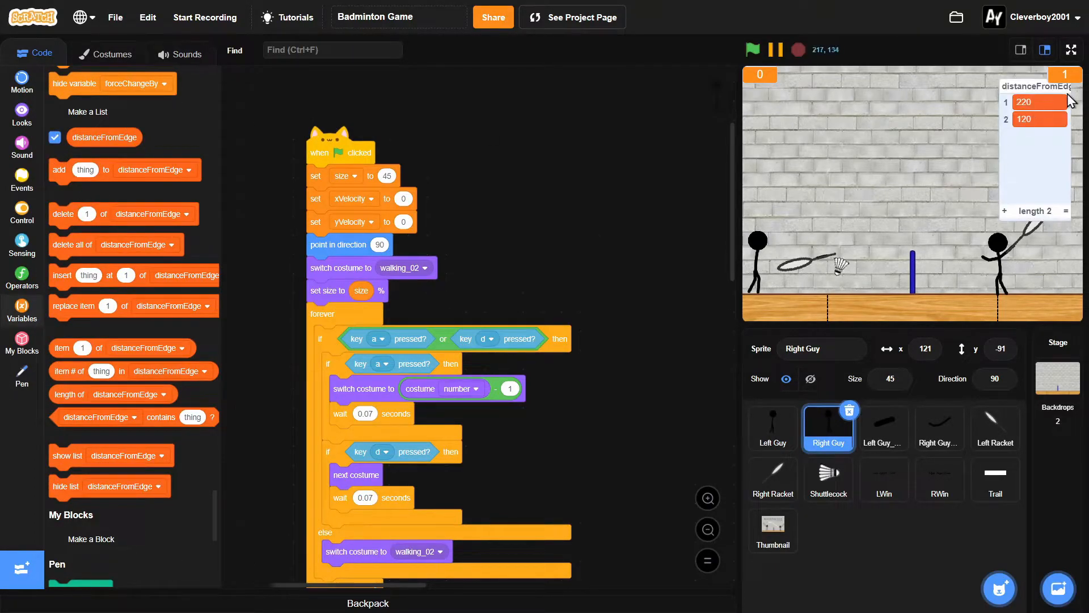
{"action": "mouse_move", "coordinate": [64, 270]}
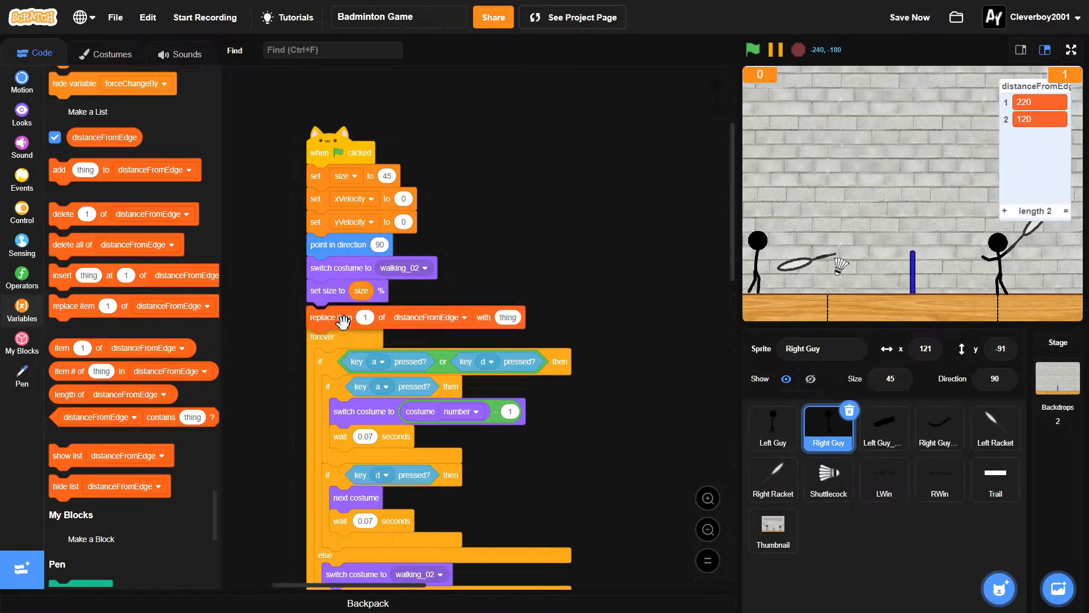
{"action": "mouse_move", "coordinate": [599, 313]}
{"action": "type", "text": "2"}
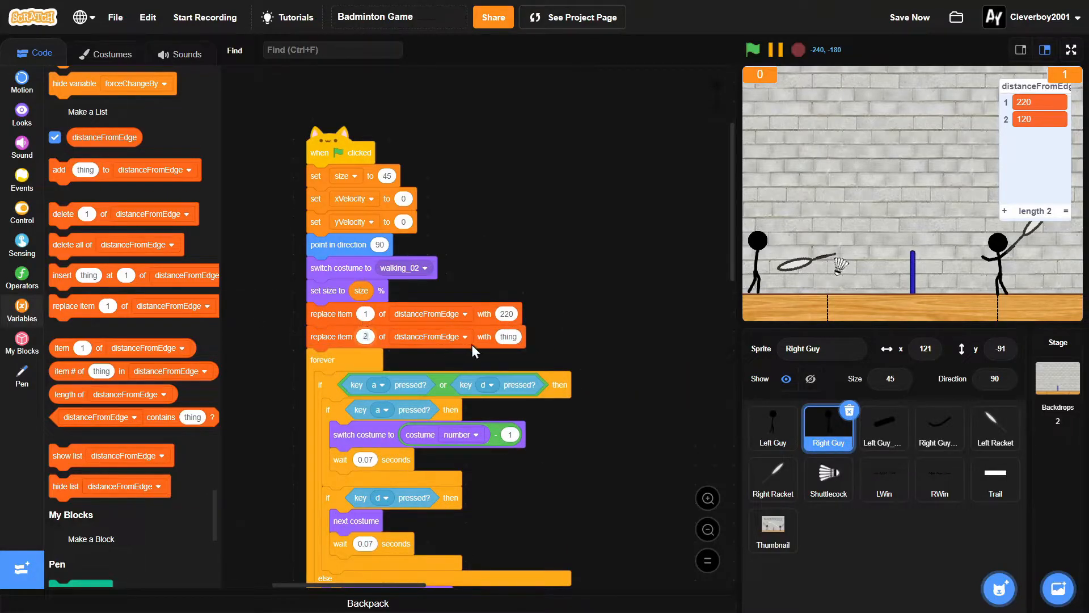
{"action": "mouse_move", "coordinate": [630, 341]}
{"action": "type", "text": "27"}
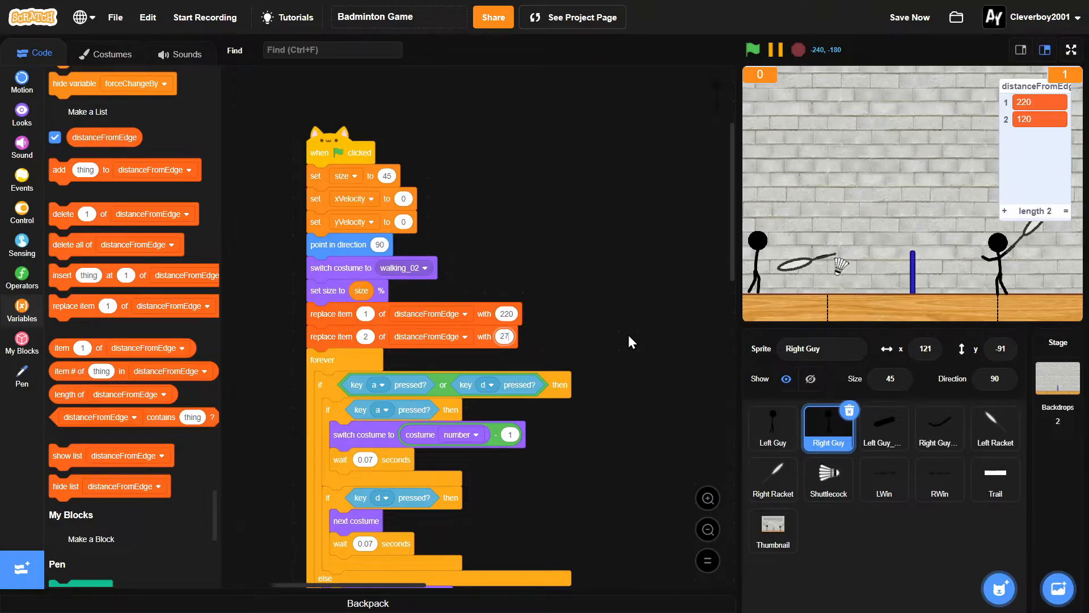
Delete the stray reporter and add a replace item 2 block after NewPoint-RightStarts' go to step.
{"action": "scroll", "scroll_direction": "down", "scroll_amount": 3}
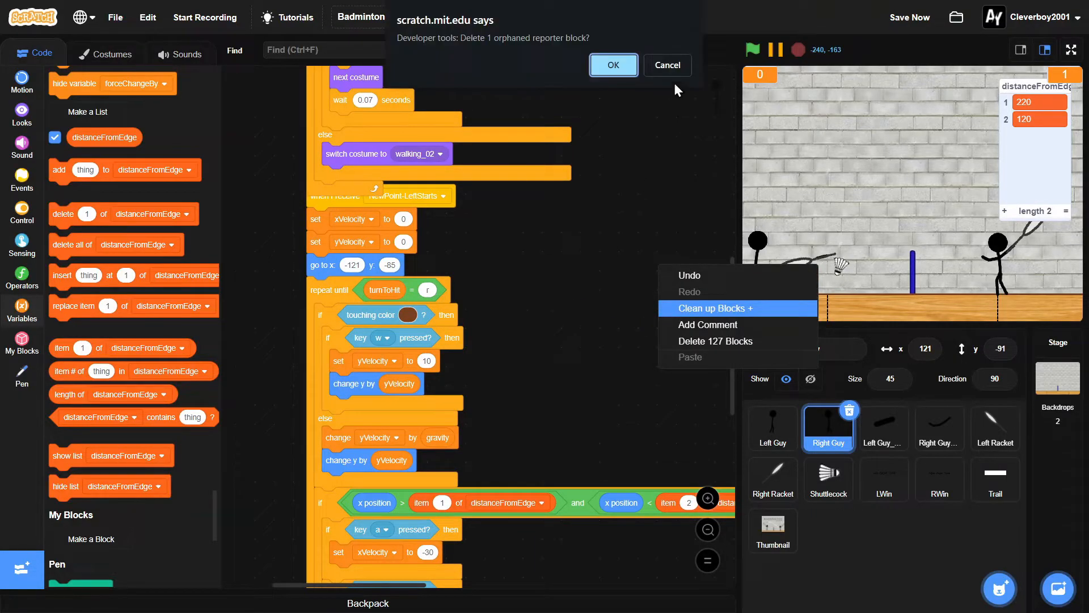
{"action": "left_click", "coordinate": [611, 64]}
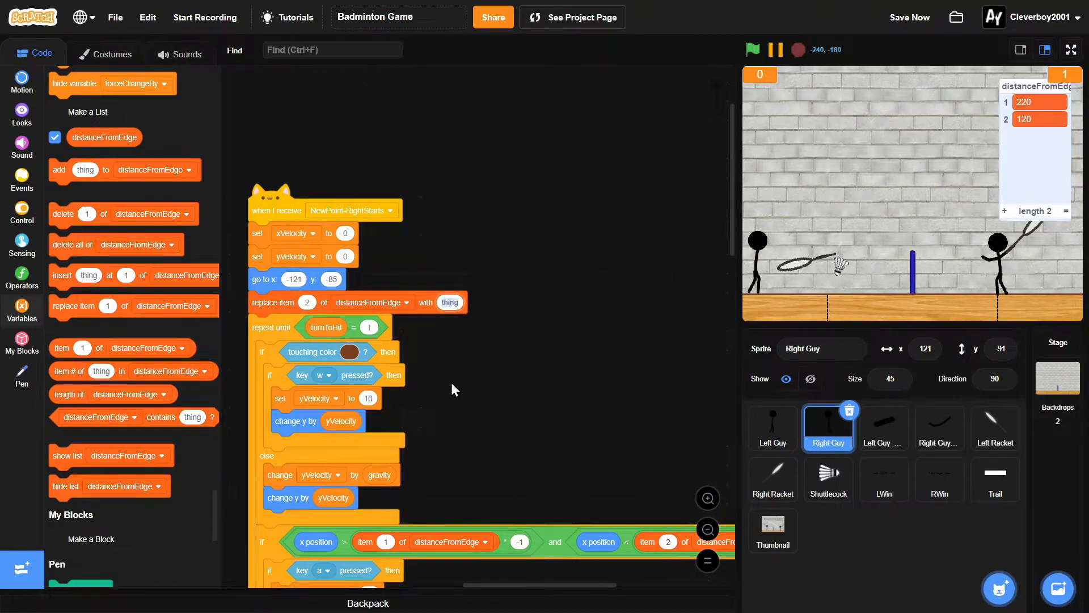
Create the LeftArmsHide message with a when I receive LeftArmsHide hat in Right Guy.
{"action": "scroll", "scroll_direction": "down", "scroll_amount": 3}
{"action": "type", "text": "Le"}
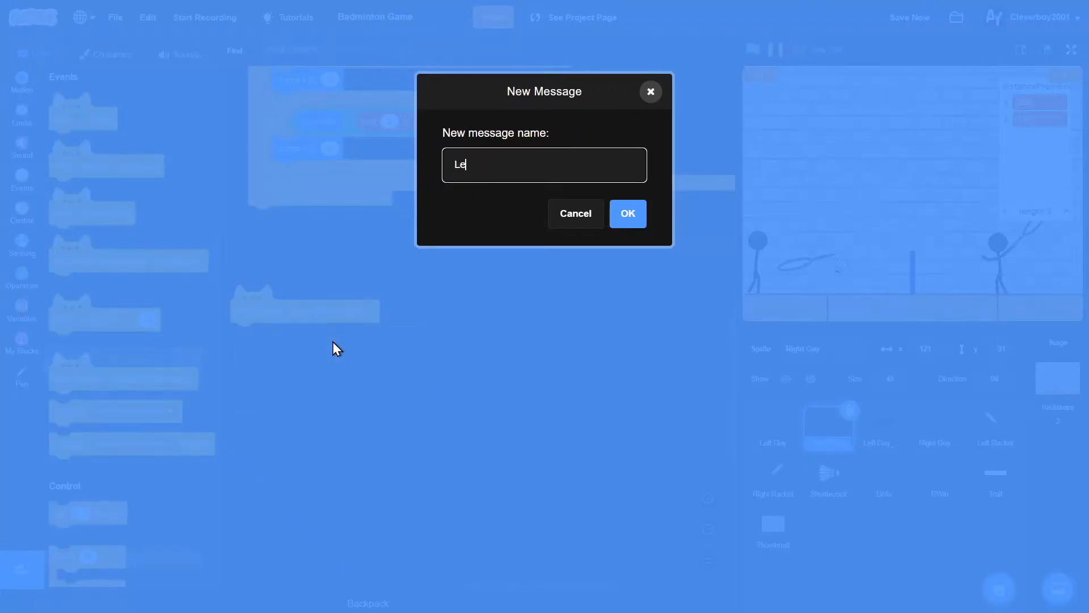
{"action": "type", "text": "ftArms"}
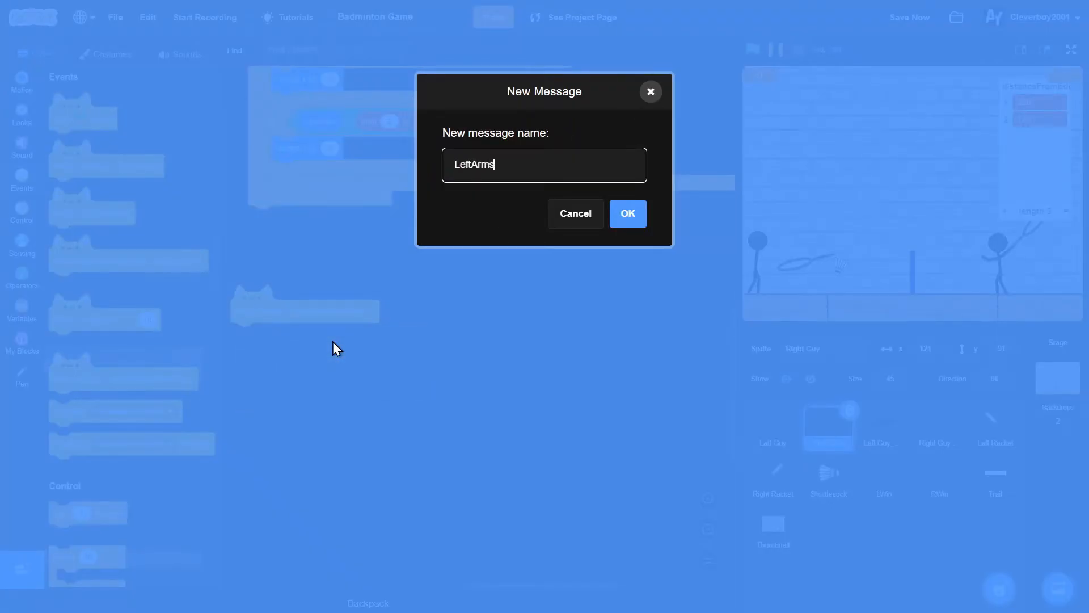
{"action": "type", "text": "Hide"}
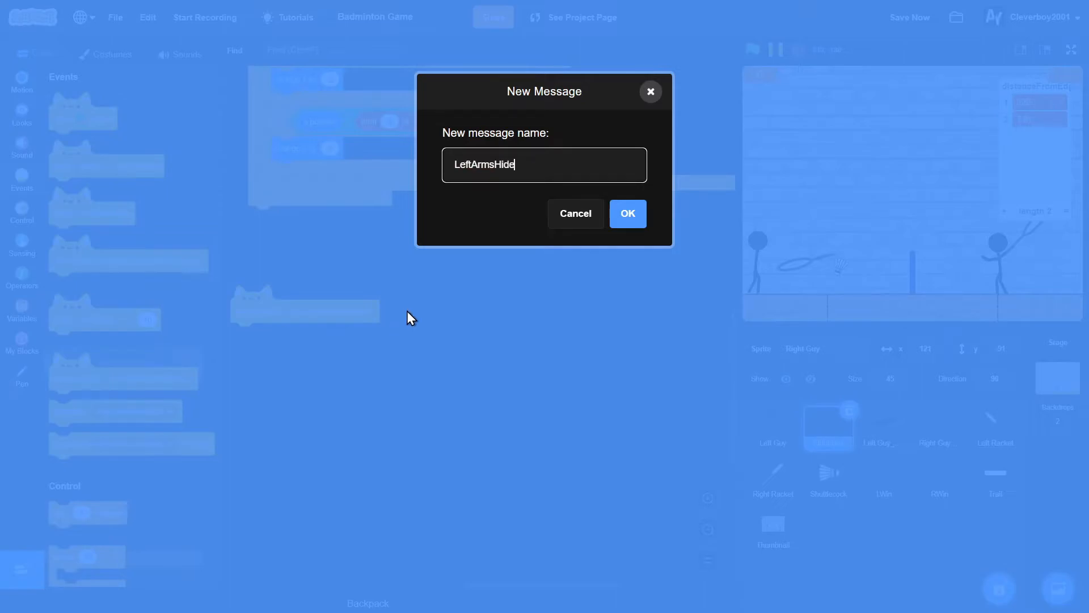
{"action": "left_click", "coordinate": [626, 213]}
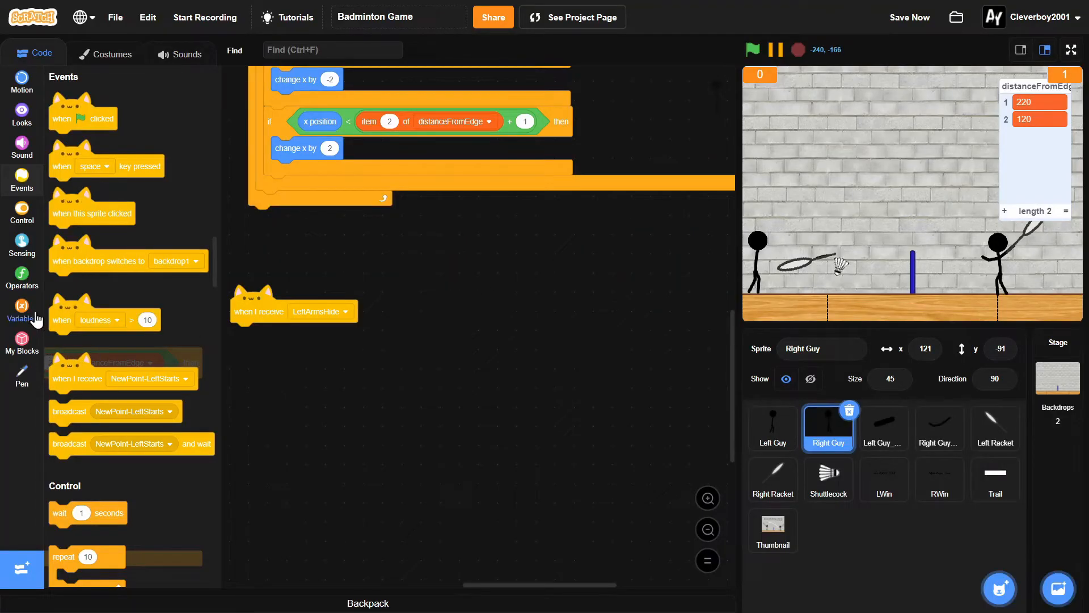
Make LeftArmsHide set distanceFromEdge item 2 to 27 and duplicate it as a RightArmsHide handler.
{"action": "left_click", "coordinate": [22, 310]}
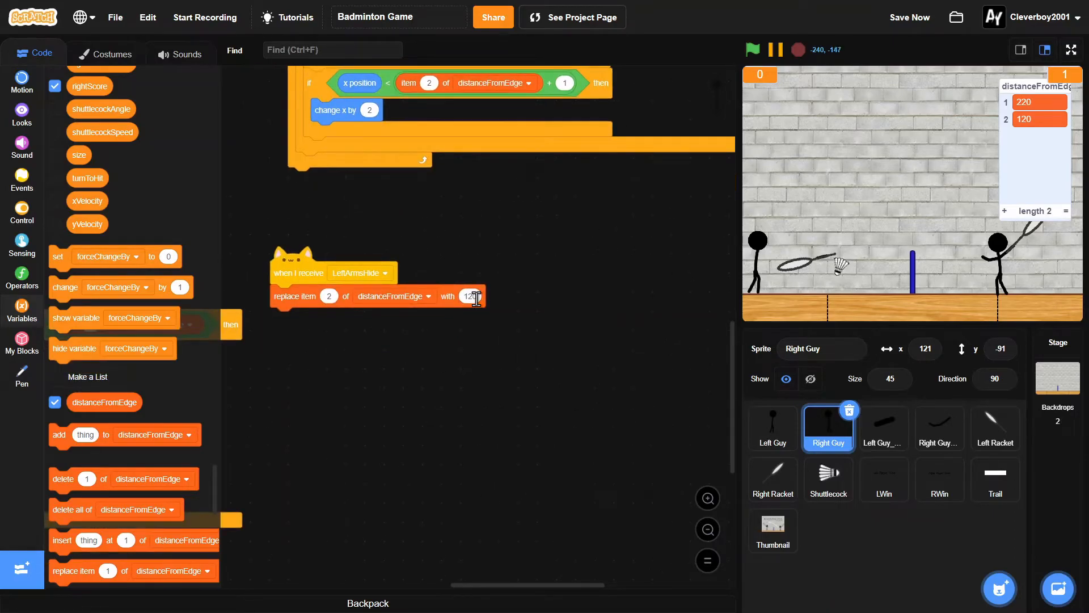
{"action": "right_click", "coordinate": [298, 273]}
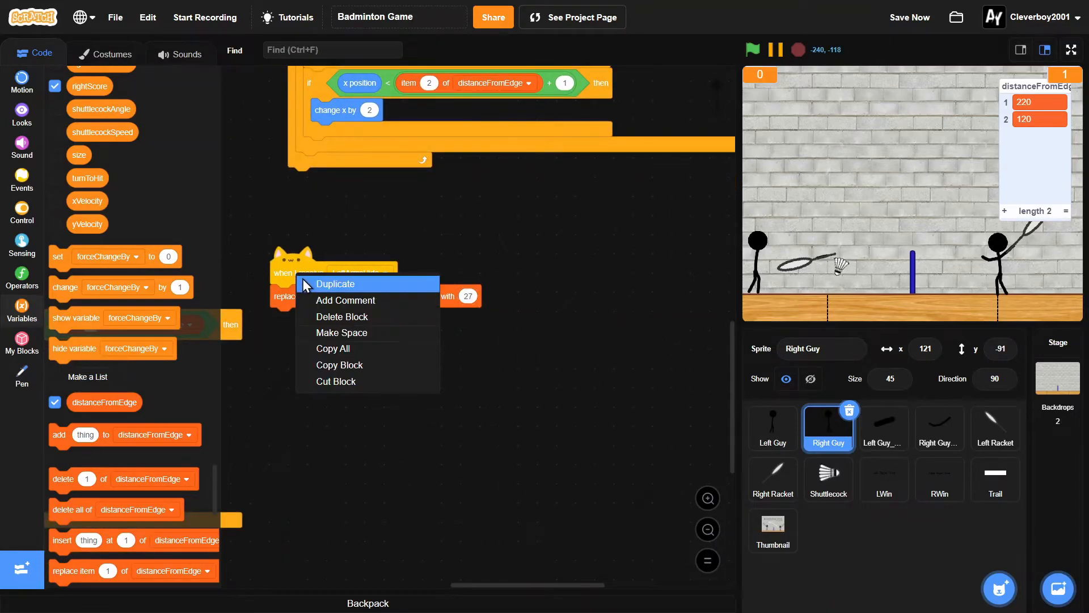
{"action": "left_click", "coordinate": [336, 284]}
{"action": "type", "text": "Right"}
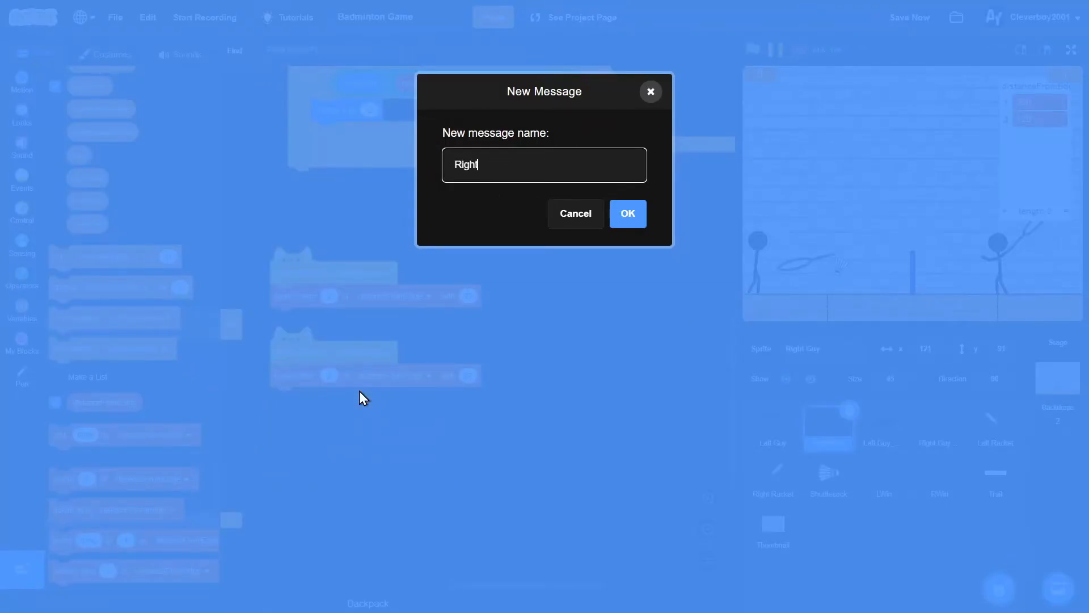
{"action": "type", "text": "ArmsHid"}
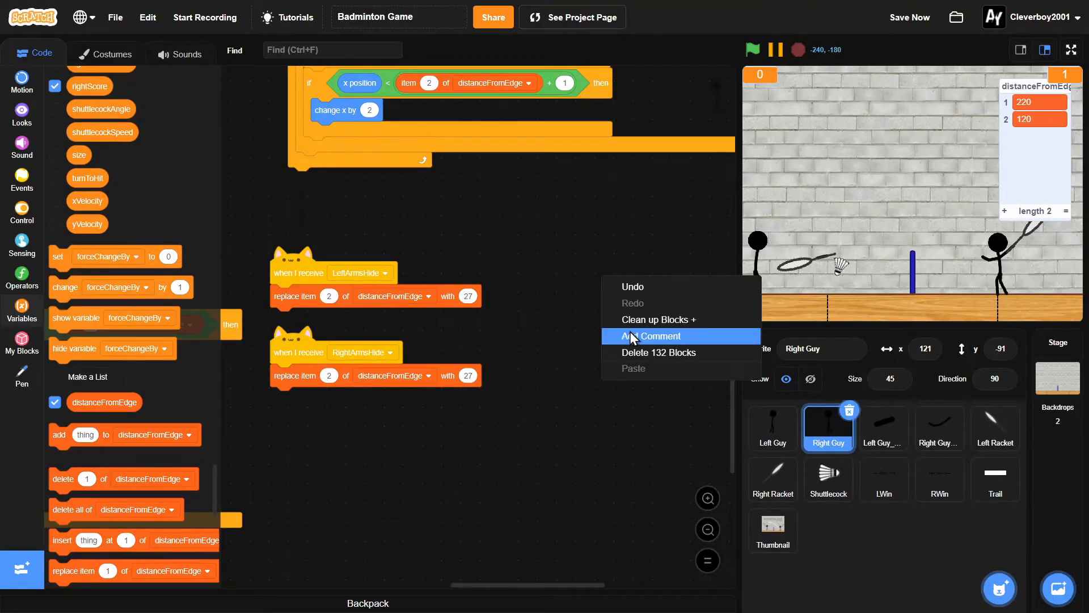
Clean up Right Guy's scripts into a single ordered column and return to the top.
{"action": "left_click", "coordinate": [658, 319]}
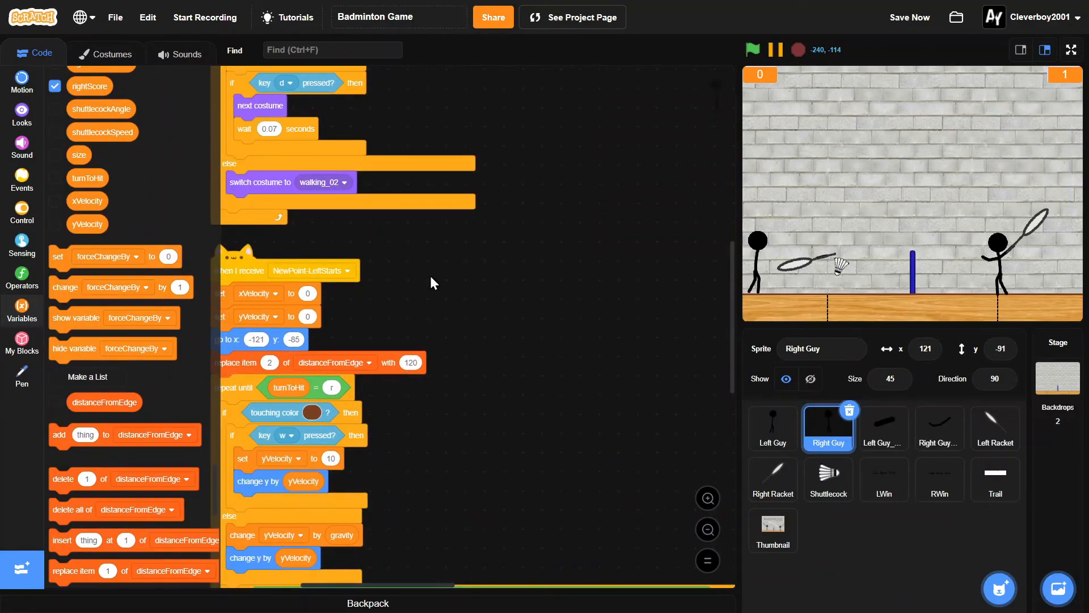
{"action": "scroll", "scroll_direction": "up", "scroll_amount": 3}
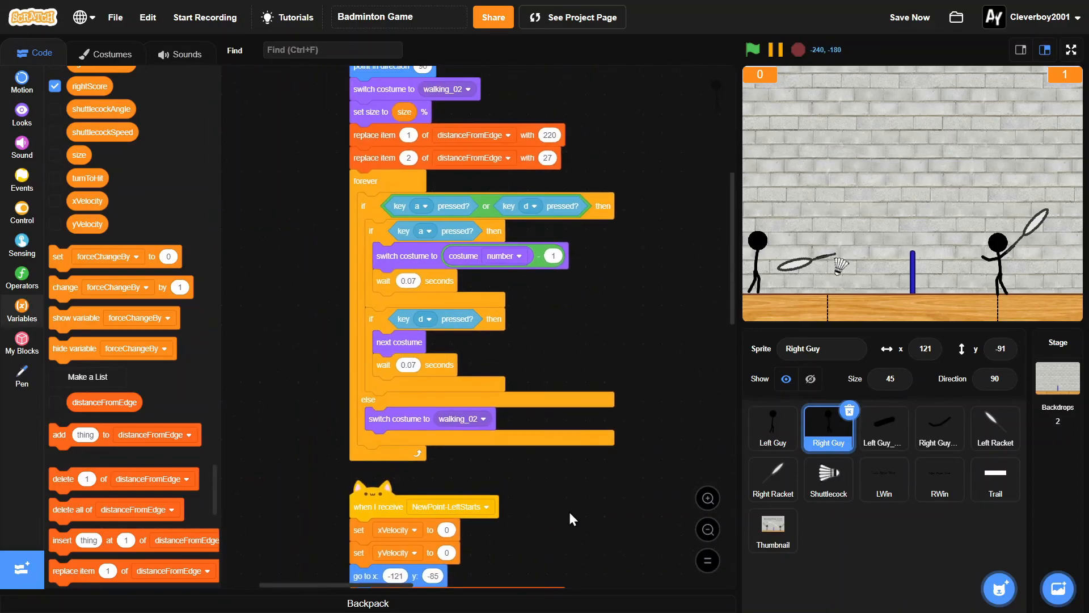